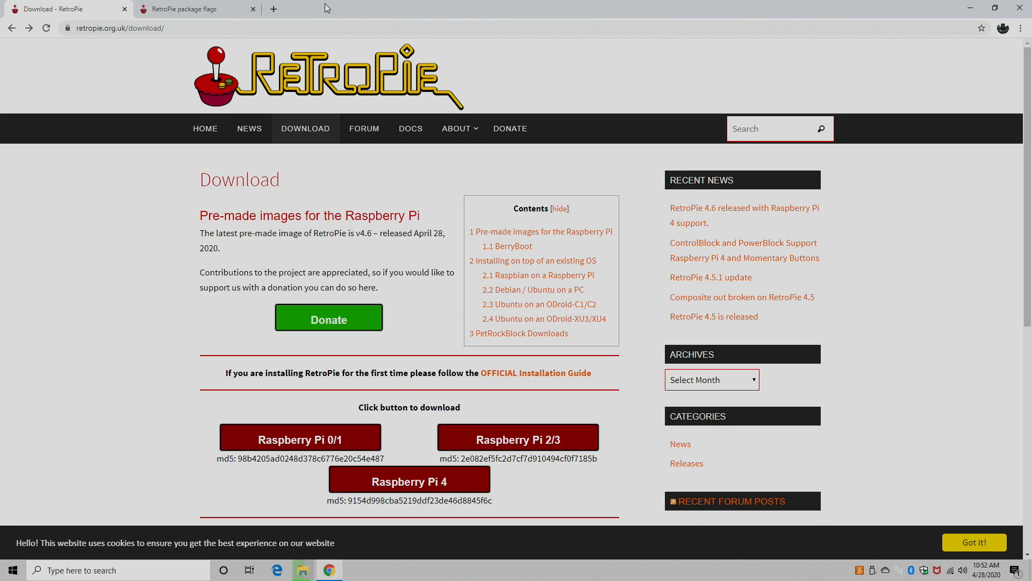
Step: Open the 'RetroPie 4.6 released with Raspberry Pi 4 support' post from Recent News
scroll(down, 3)
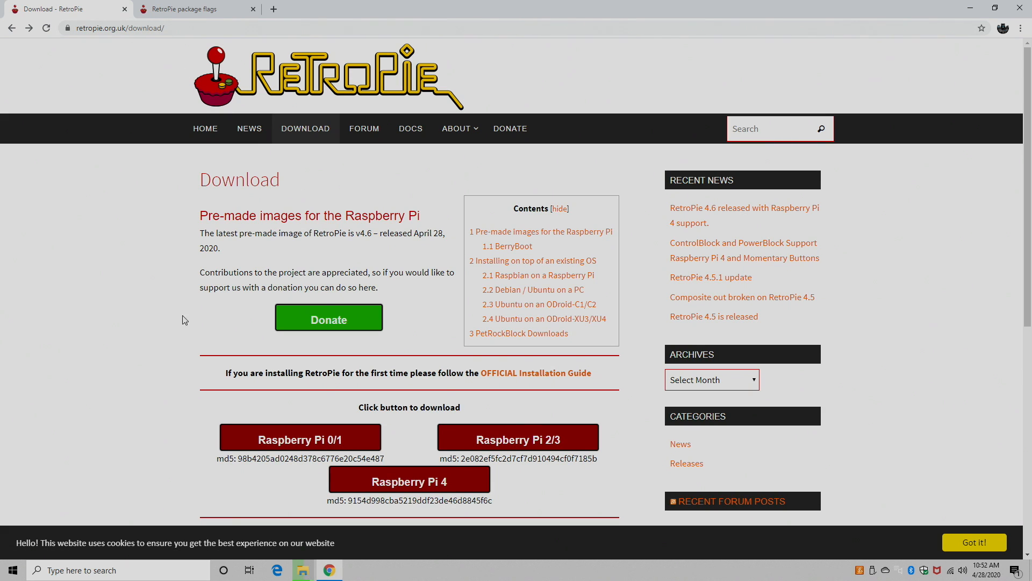
scroll(down, 3)
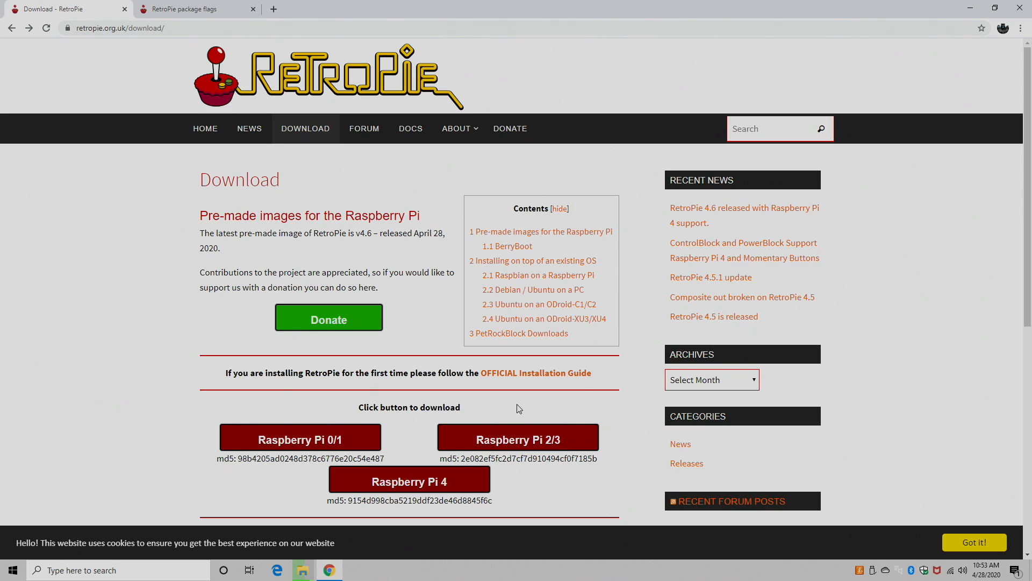
mouse_move(708, 214)
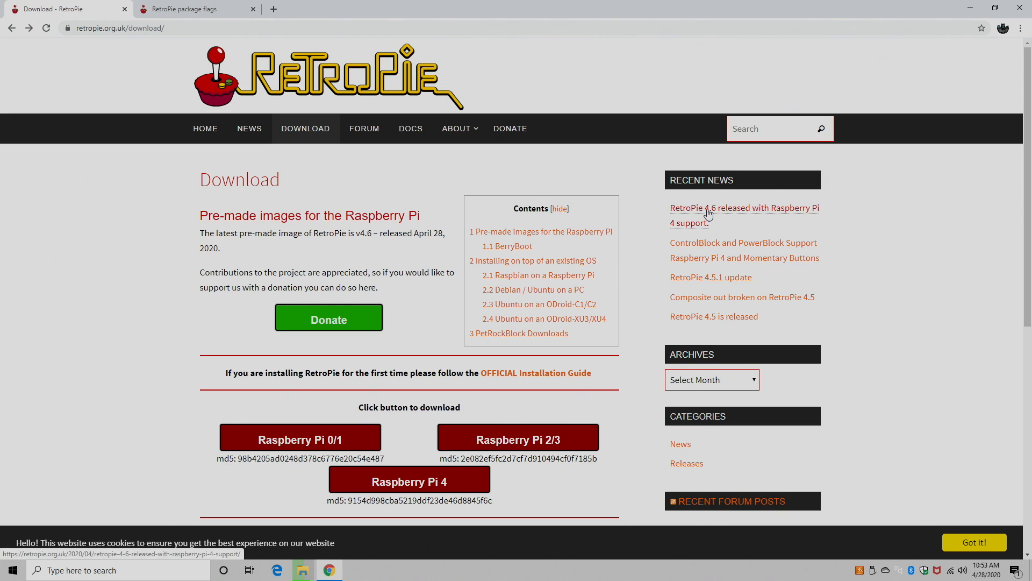
click(744, 215)
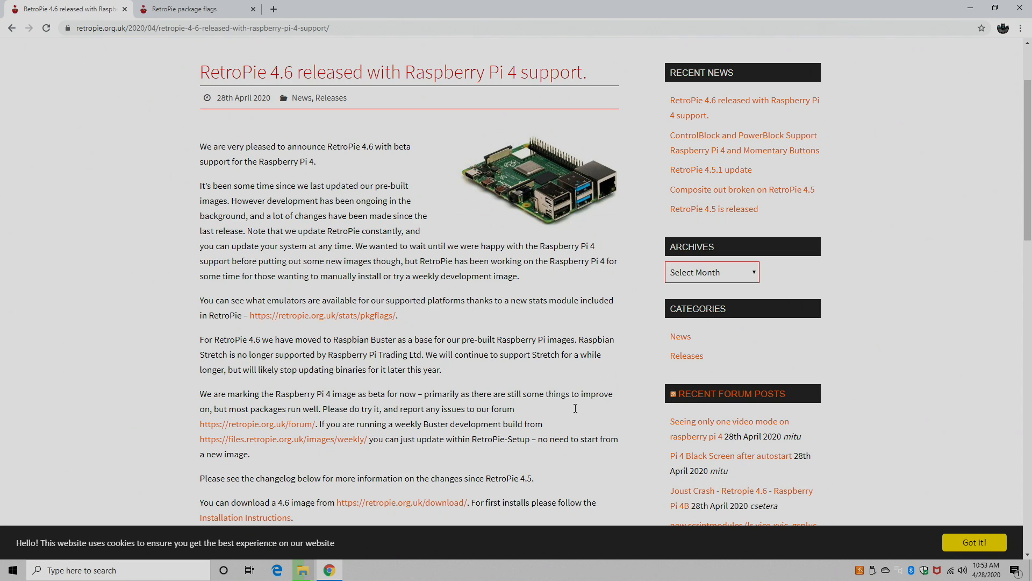
mouse_move(525, 232)
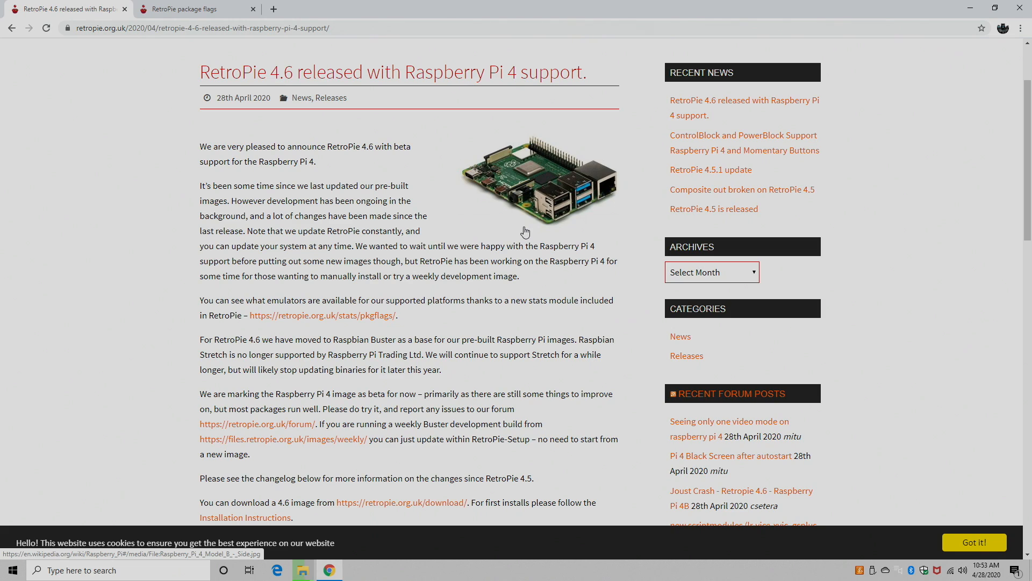
mouse_move(334, 121)
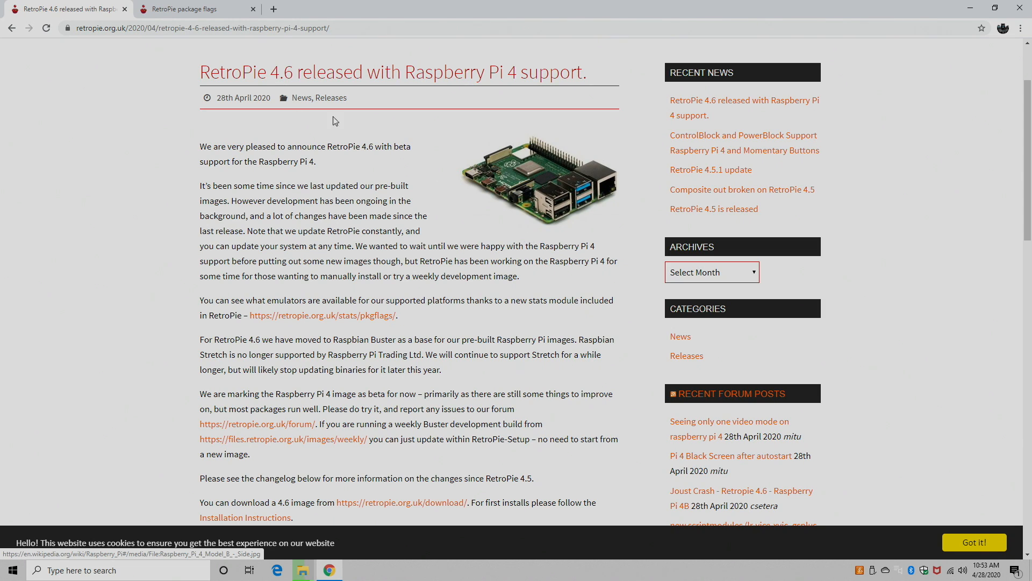
Step: Highlight the Pi 4 beta support sentence and the paragraph about Pi 4 development
double_click(337, 146)
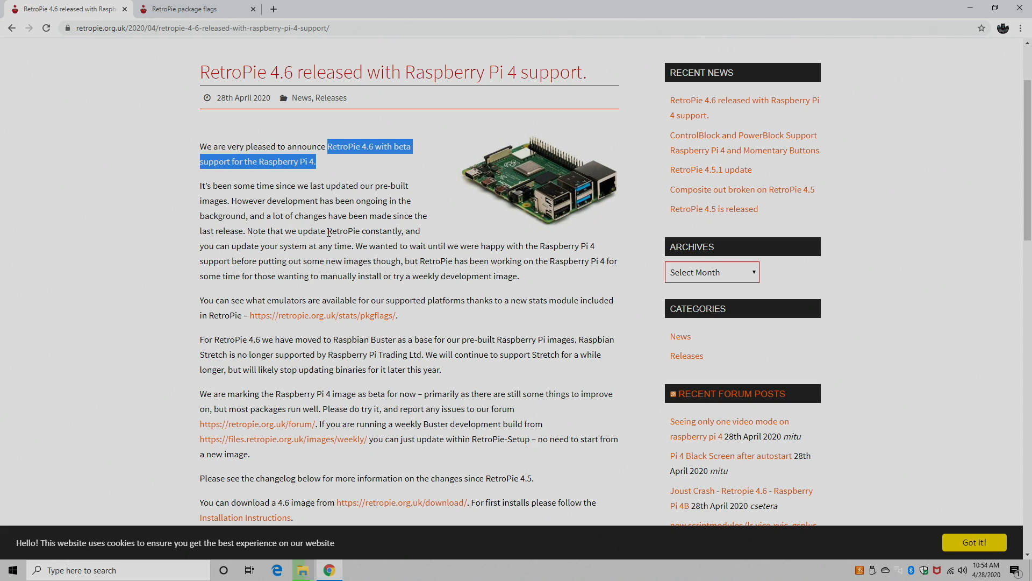
mouse_move(328, 235)
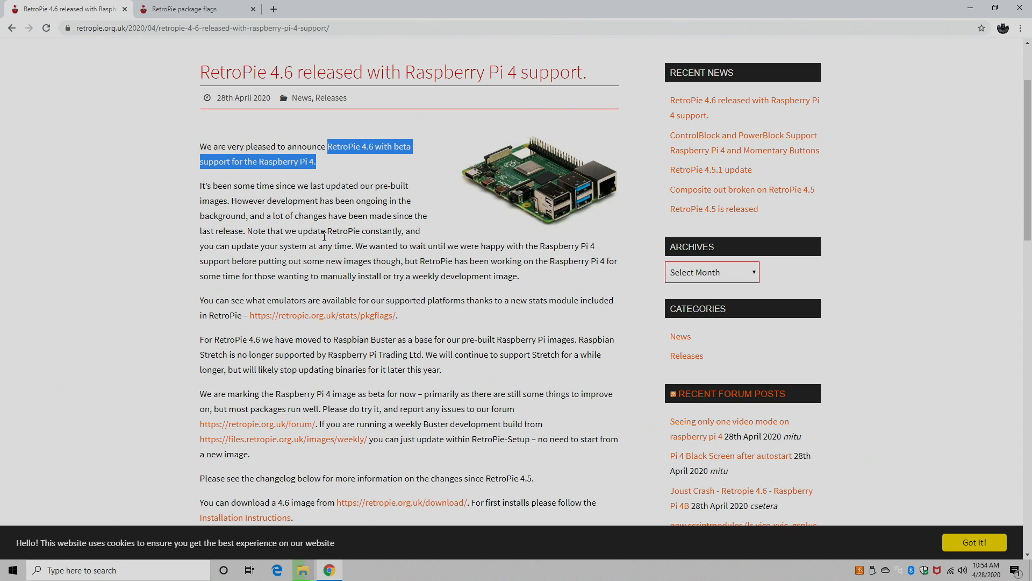
drag(326, 231, 457, 261)
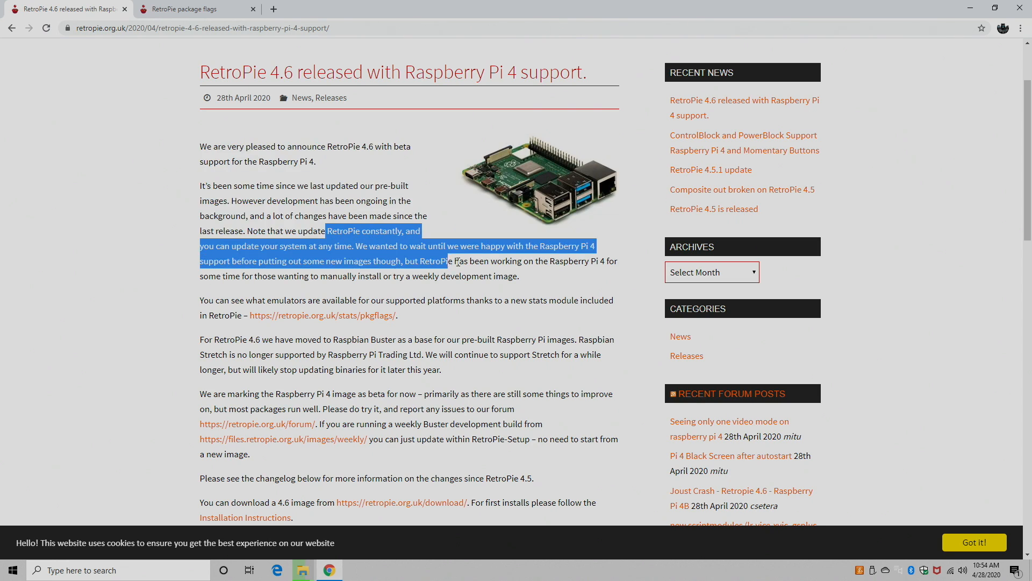
drag(453, 261, 519, 276)
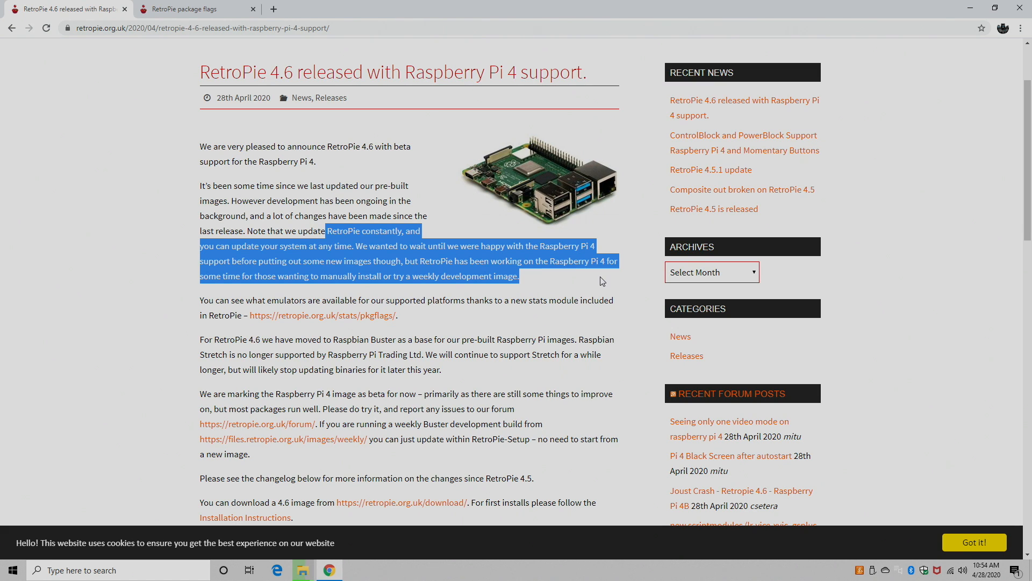
scroll(down, 3)
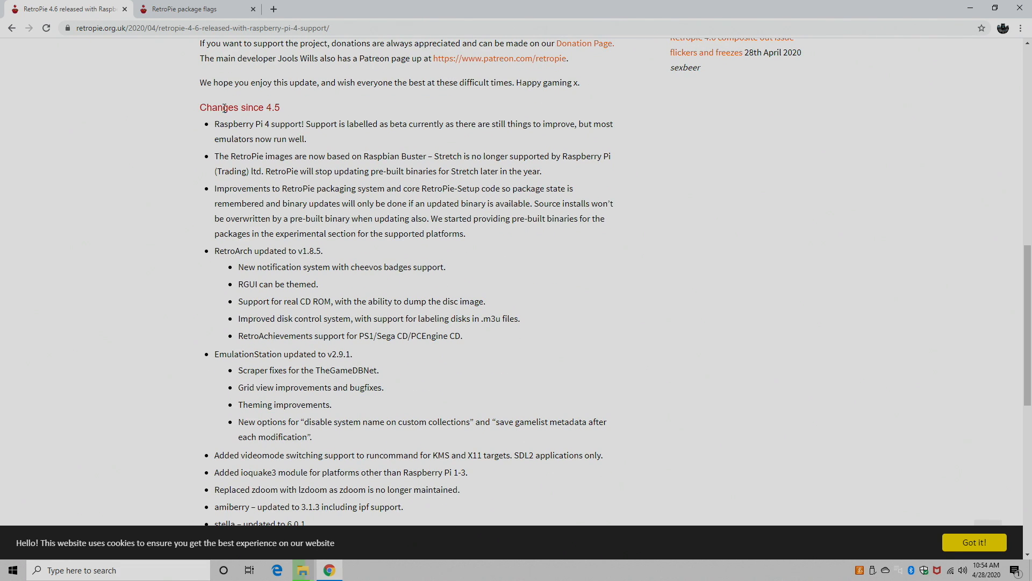
mouse_move(276, 136)
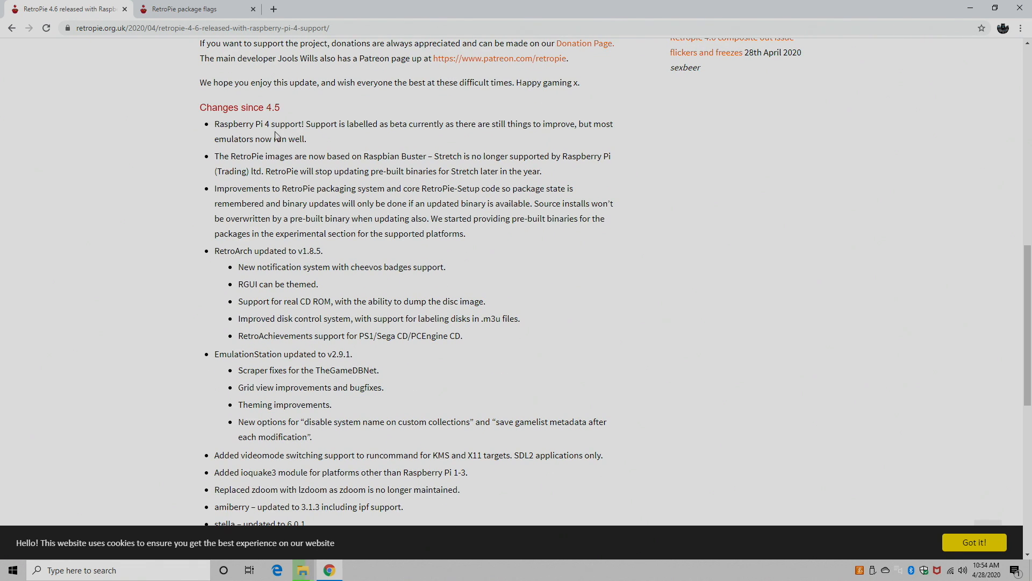
mouse_move(365, 152)
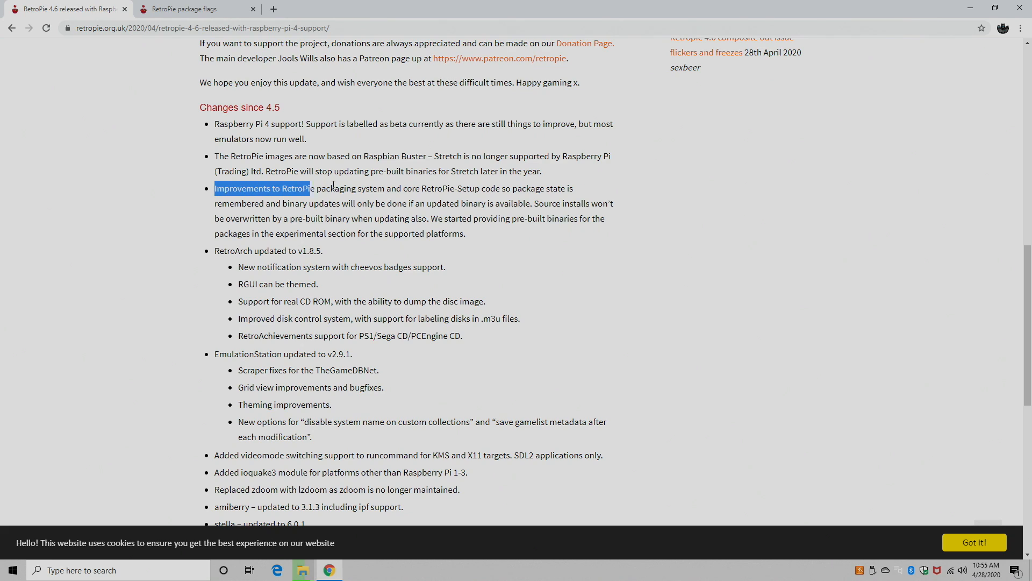
Step: Highlight the changelog bullet about RetroPie packaging system improvements
drag(310, 188, 603, 203)
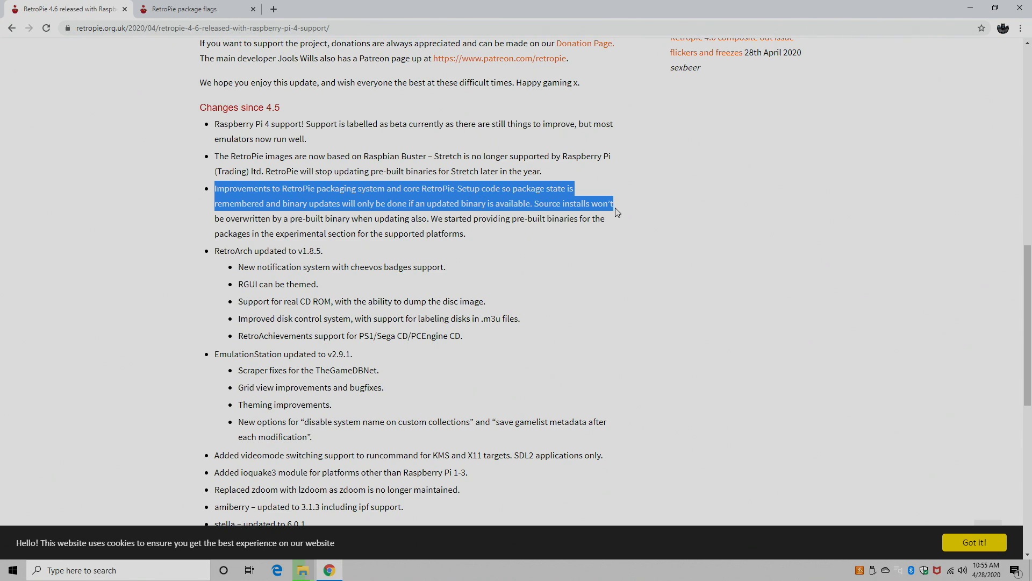
mouse_move(612, 209)
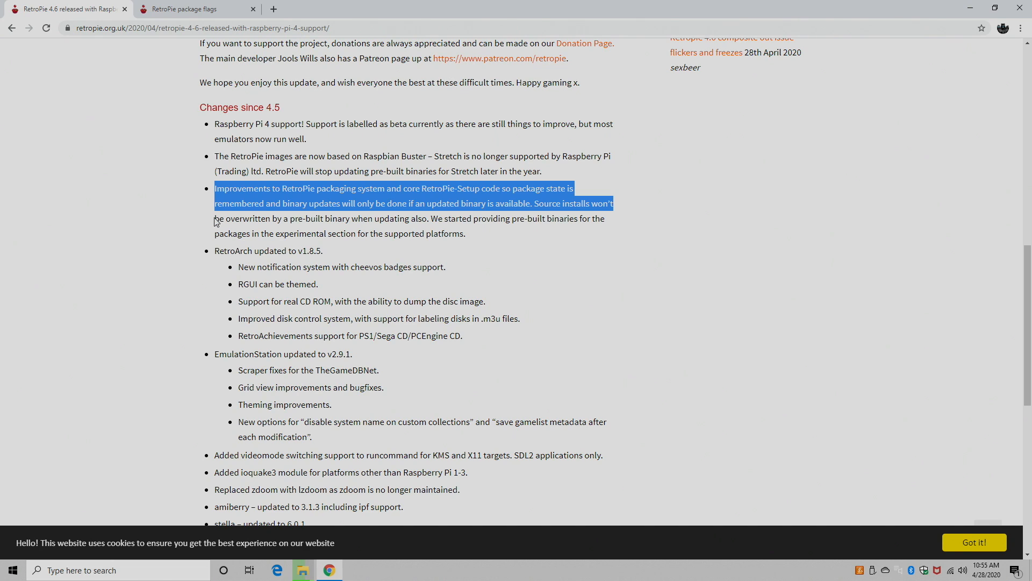
mouse_move(322, 252)
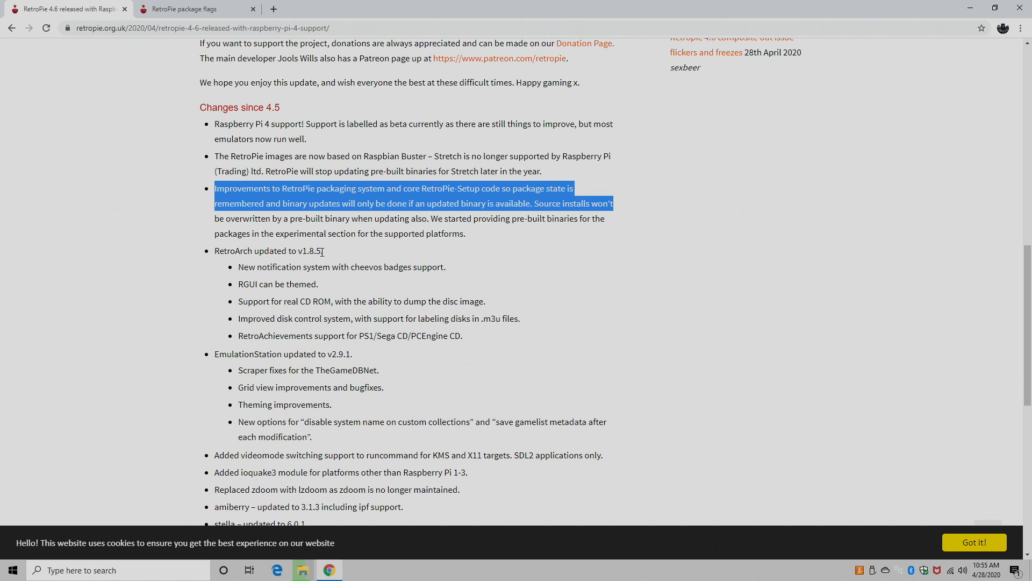
mouse_move(341, 269)
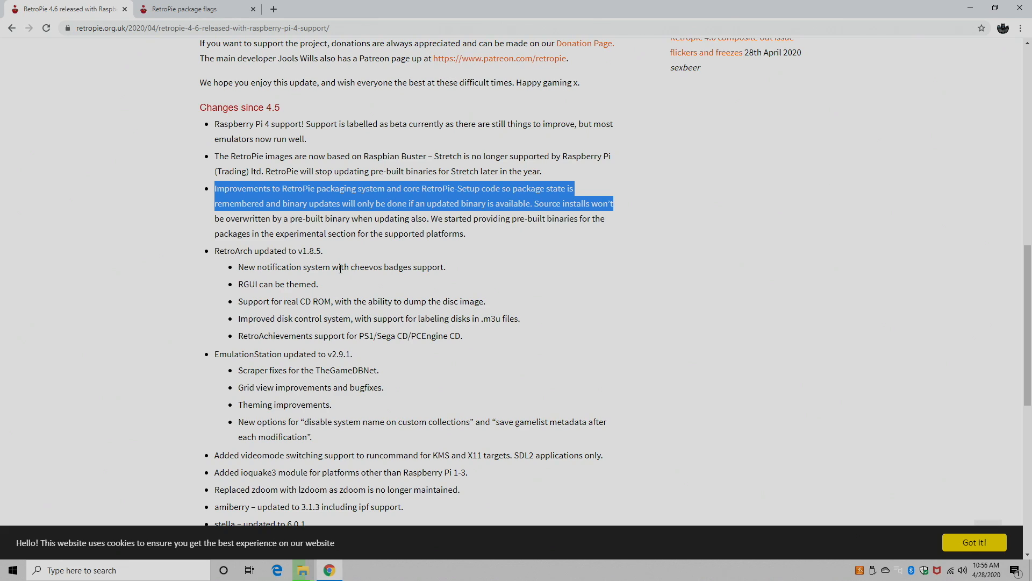
mouse_move(427, 271)
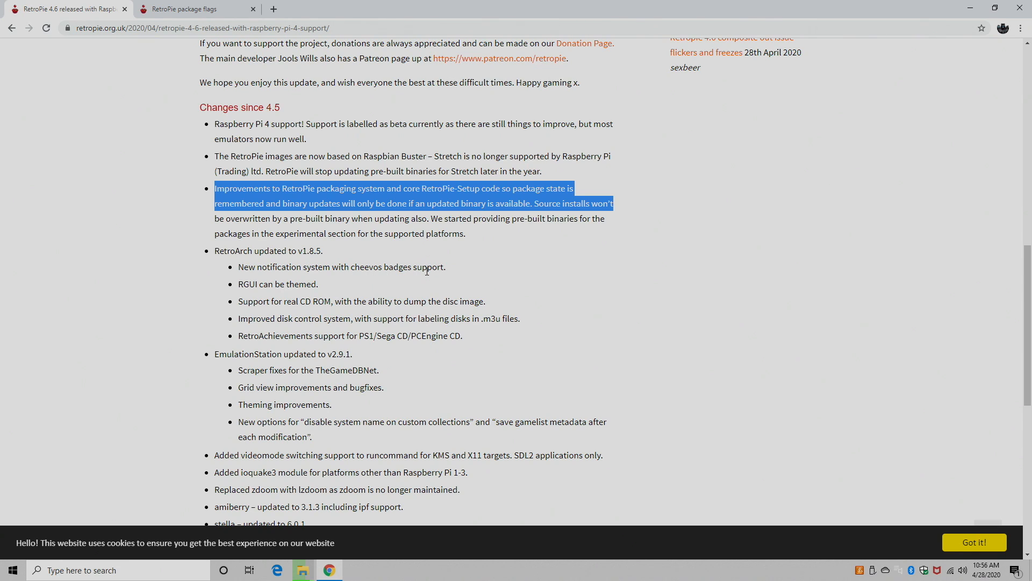
mouse_move(326, 287)
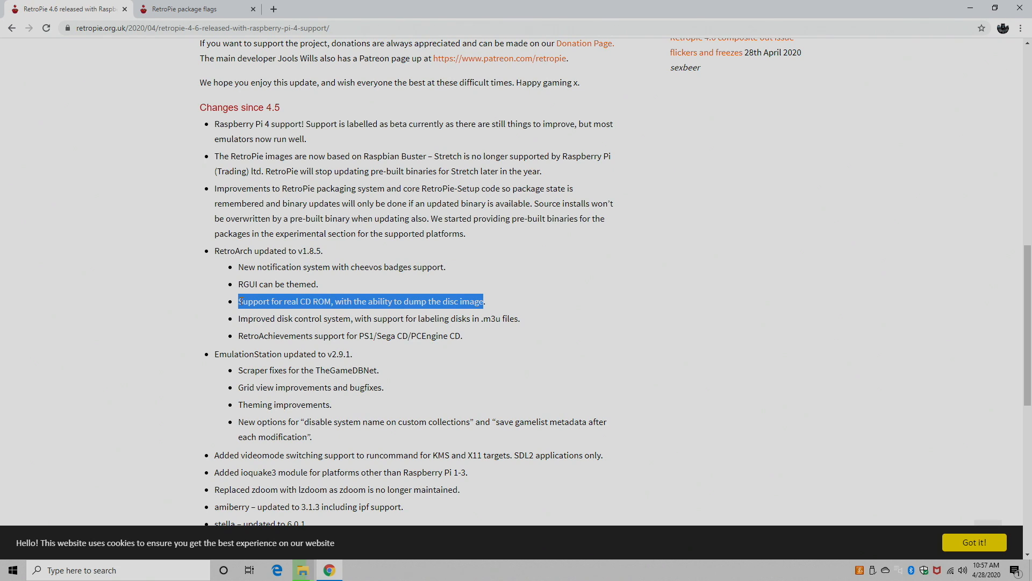
Step: Start selecting the RetroAchievements support line and scroll to the changelog's end
click(239, 318)
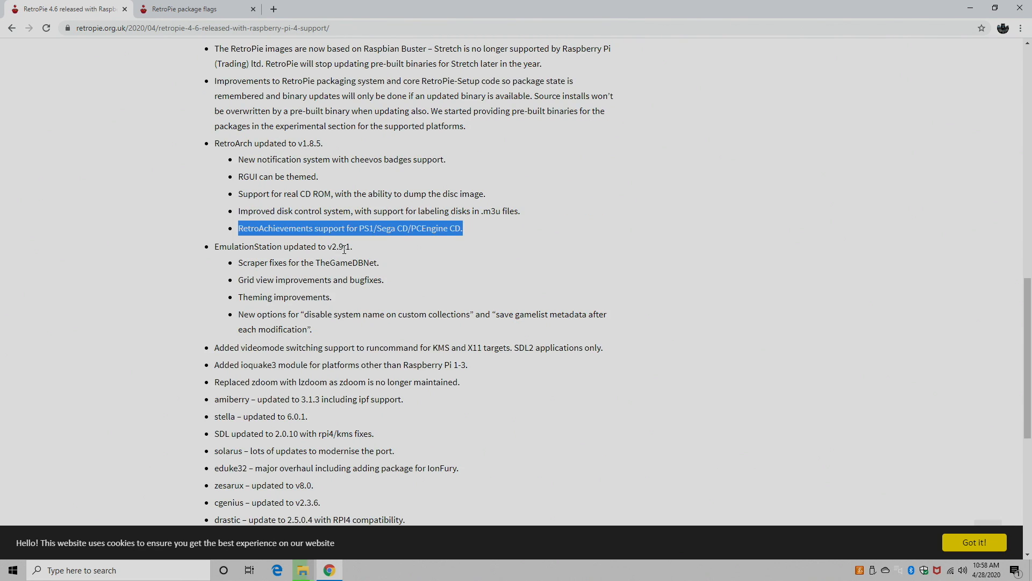
scroll(down, 3)
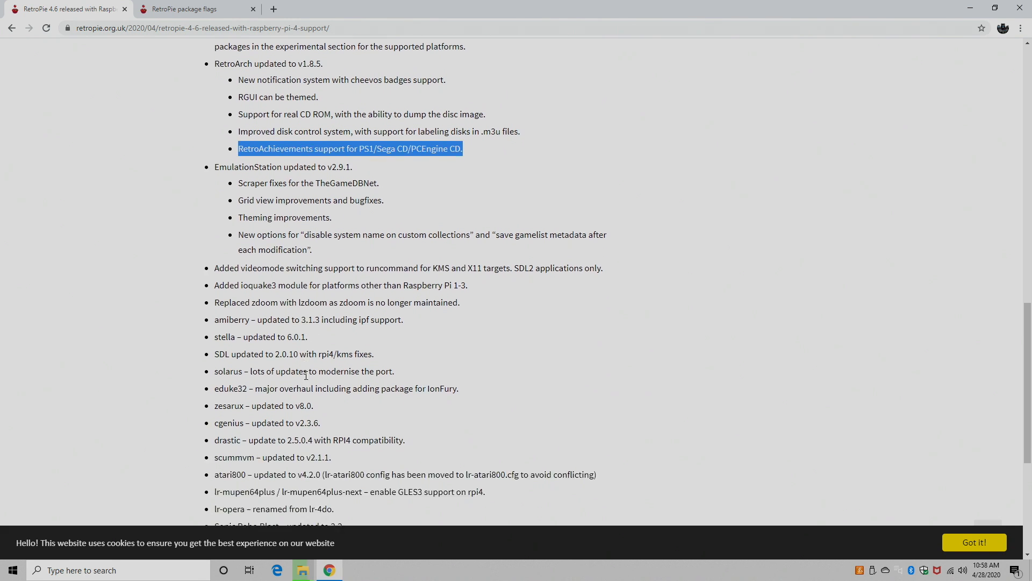
scroll(down, 3)
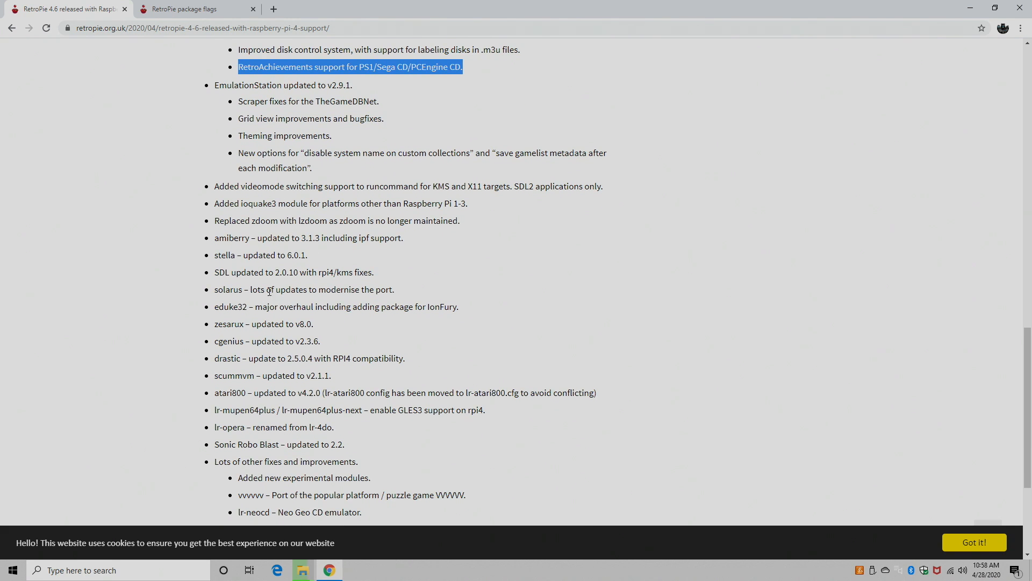
scroll(down, 3)
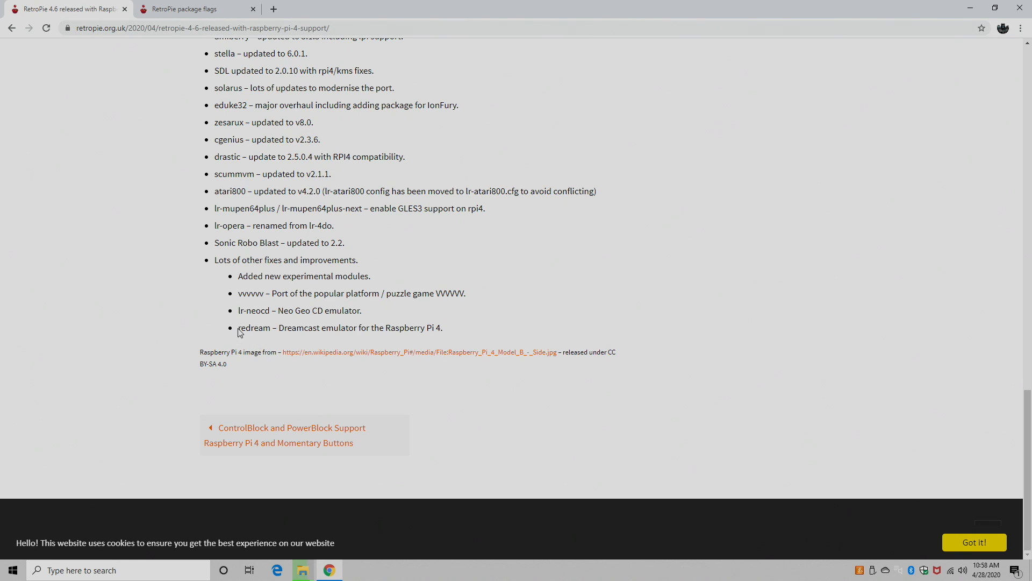
drag(238, 327, 443, 328)
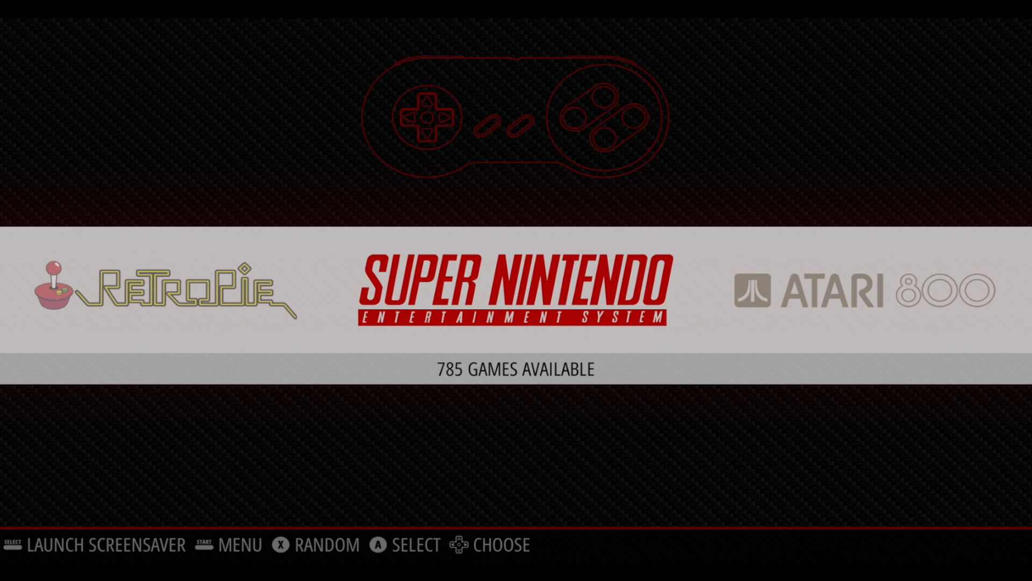
Step: Move the carousel to Game Boy Advance (1066 games) and show the Main Menu
scroll(right, 3)
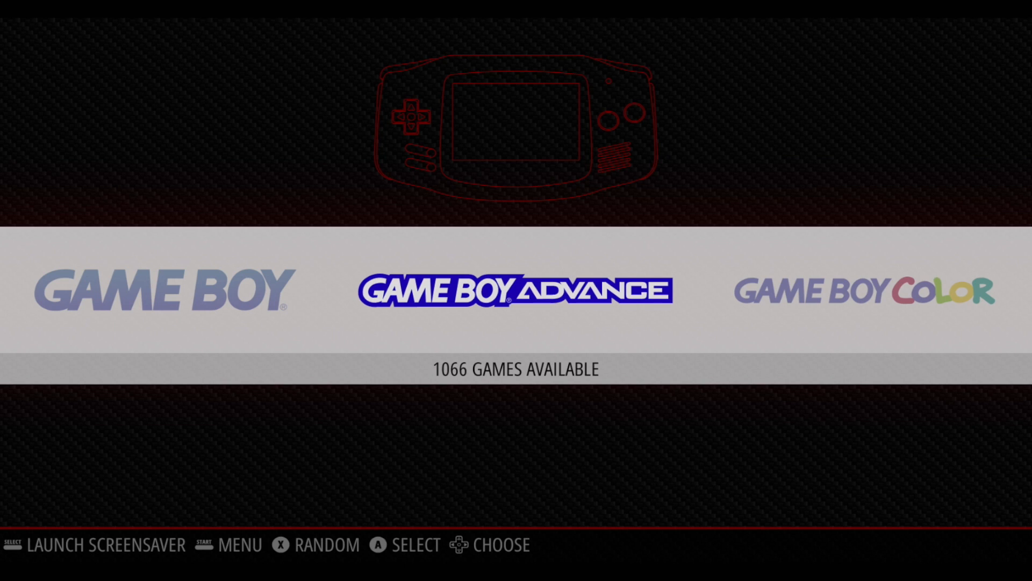
key(start)
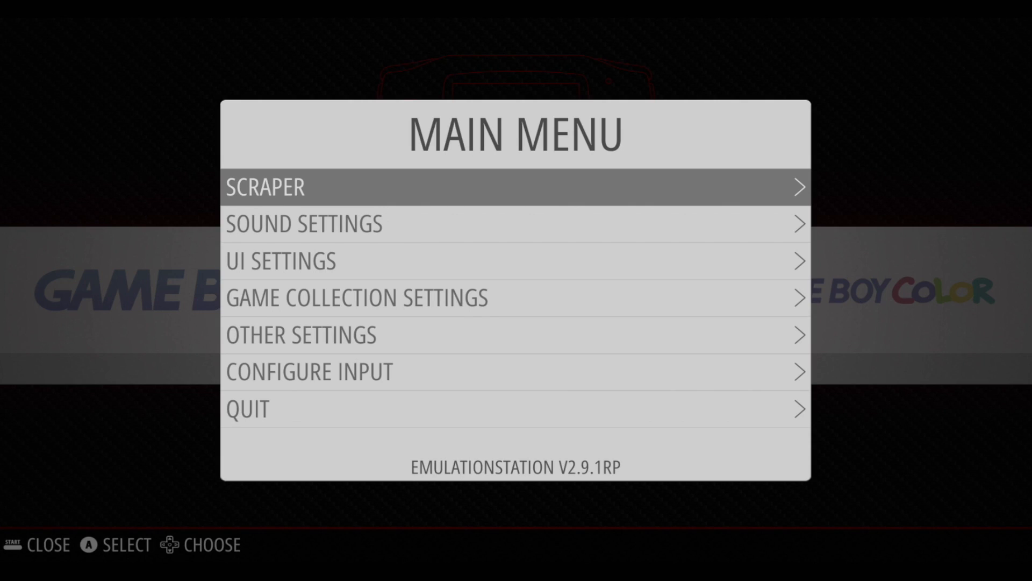
Step: Close the menu and browse PlayStation games up to Castlevania: Symphony of the Night
key(Escape)
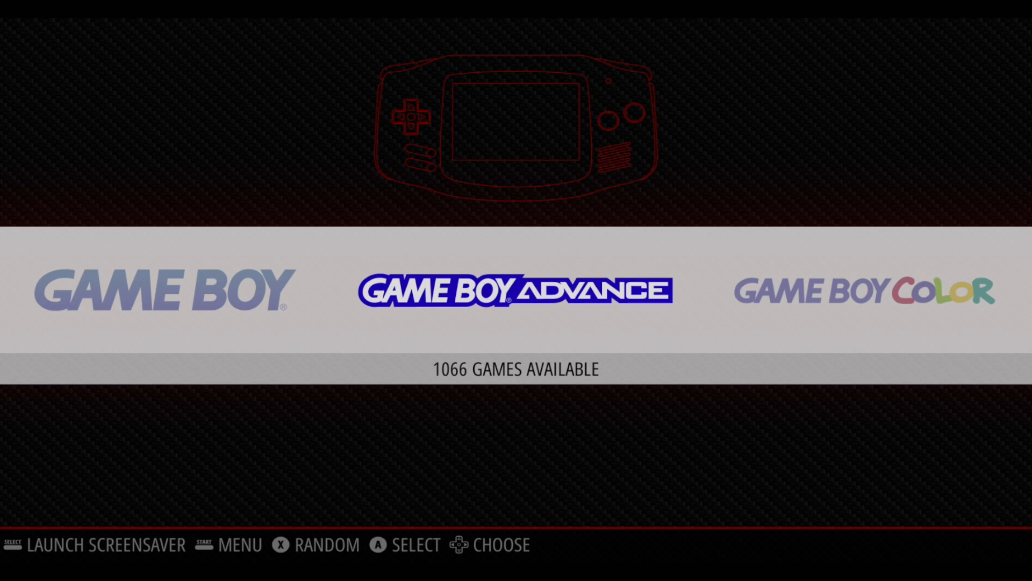
scroll(right, 3)
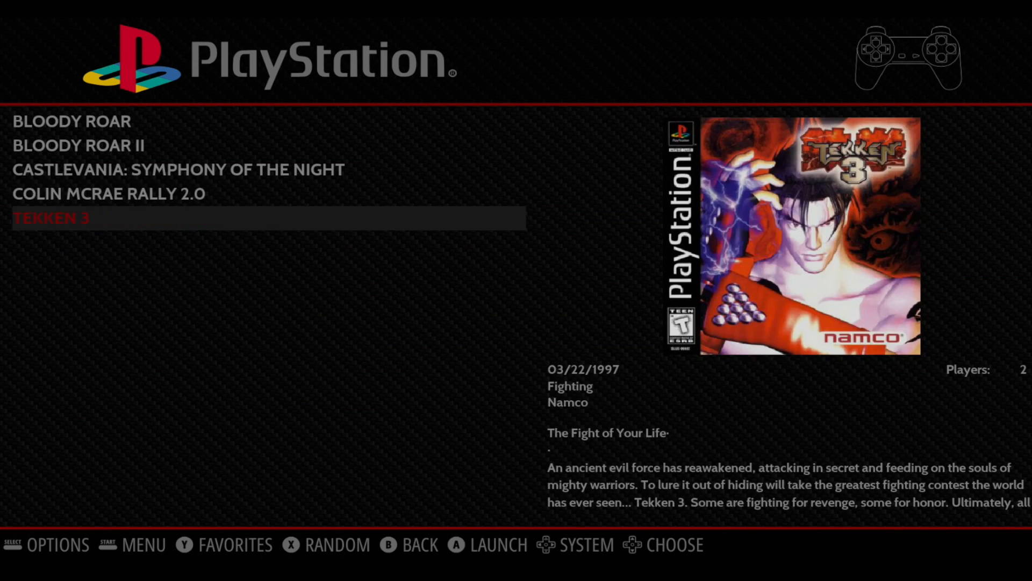
key(up)
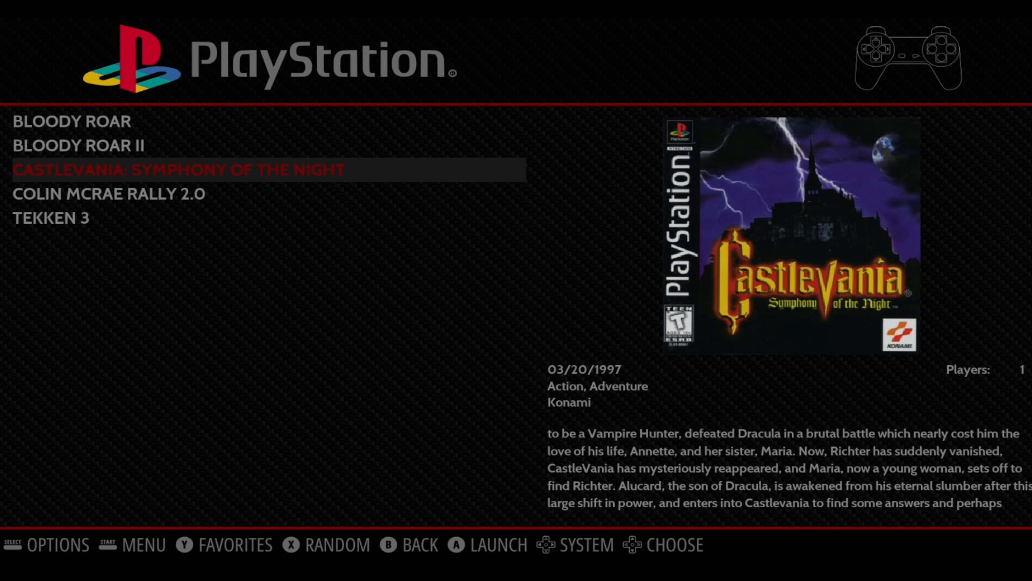
key(up)
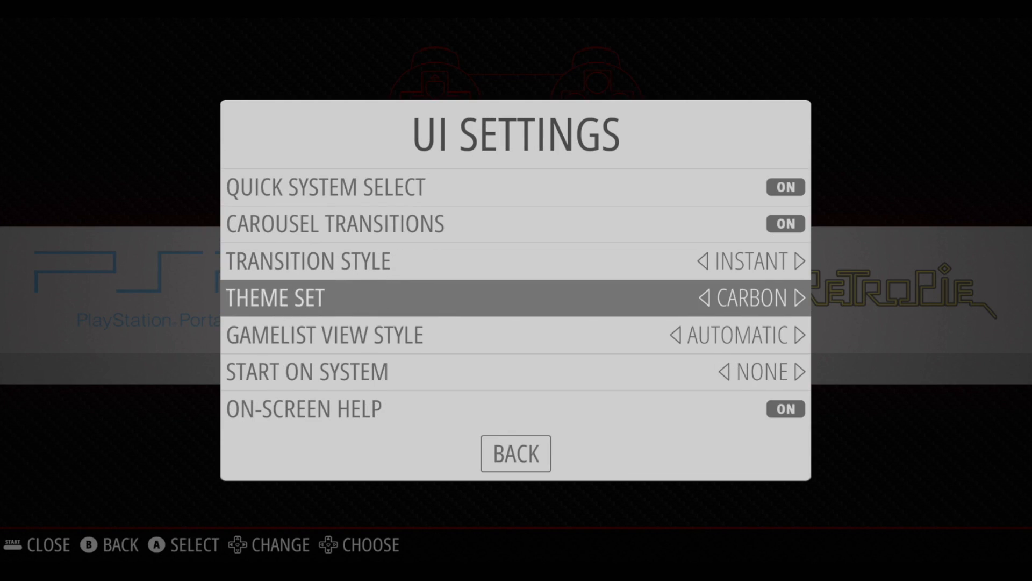
Step: Change the Theme Set from Carbon to a theme with console artwork behind logos
click(803, 297)
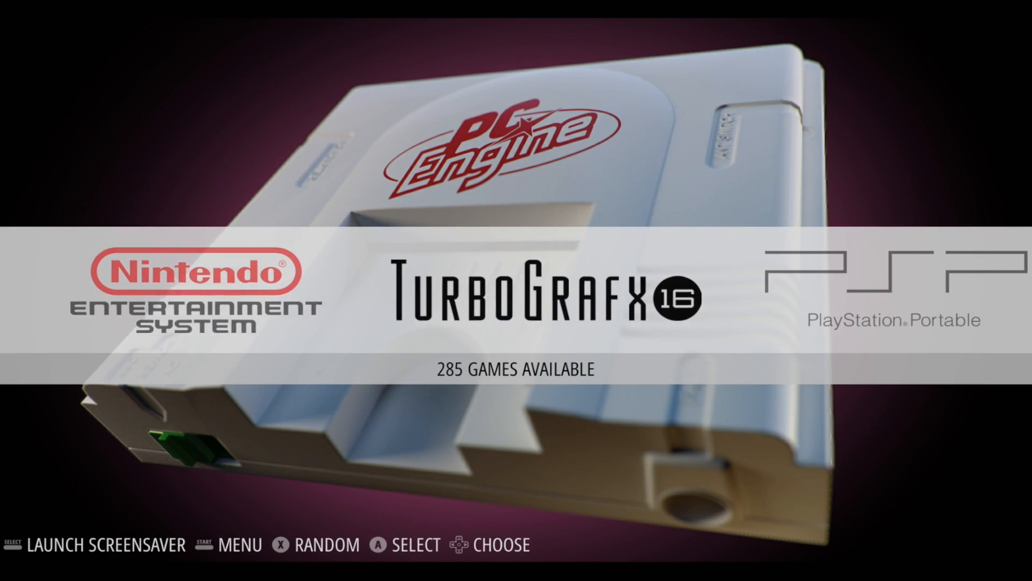
Step: Browse Super Nintendo, Dreamcast and Game Boy in the new theme, then enter PlayStation
scroll(right, 3)
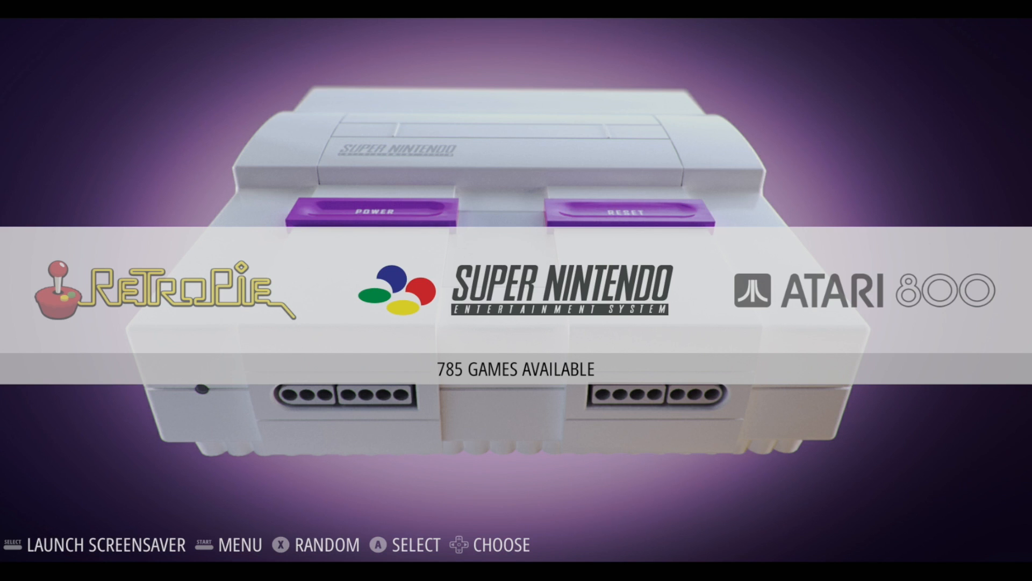
key(right)
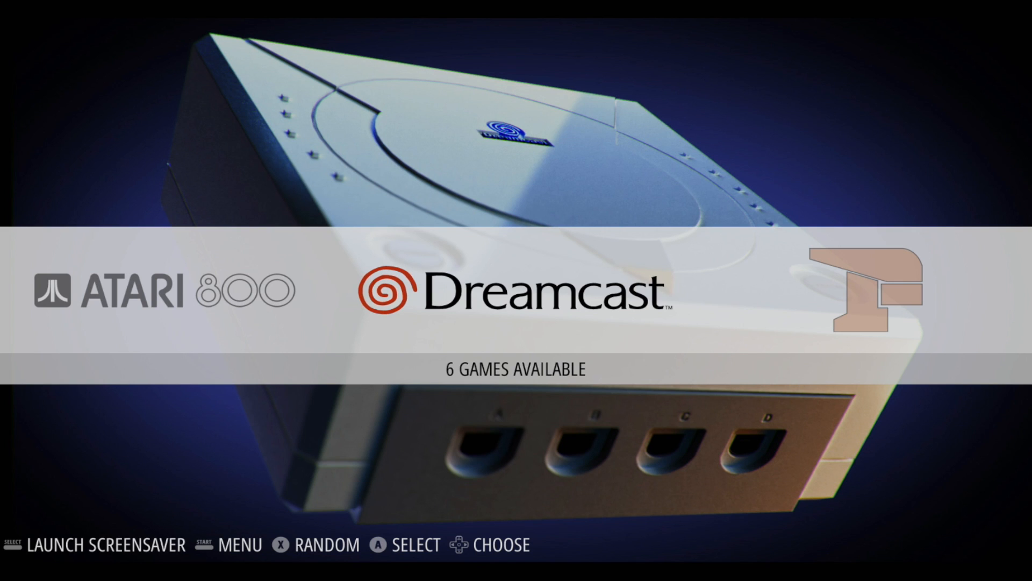
scroll(right, 3)
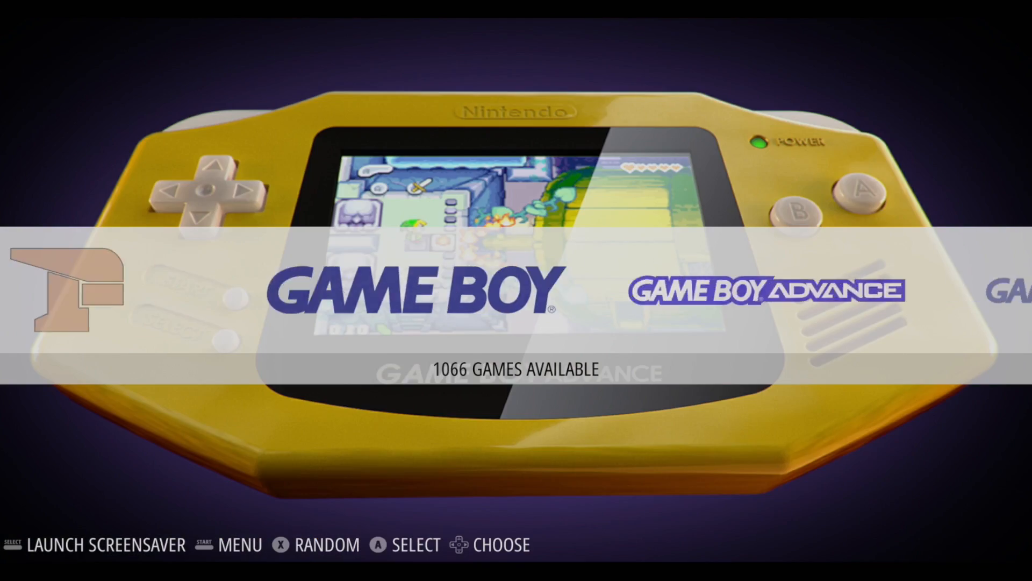
scroll(right, 3)
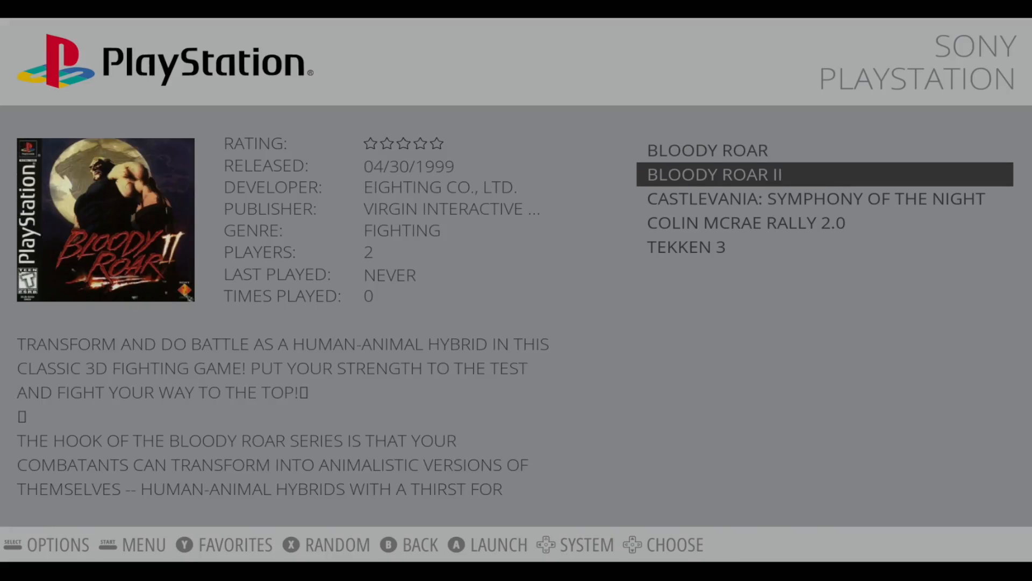
Step: Return to the carousel and launch a Nintendo 64 game in Mupen64Plus
click(489, 544)
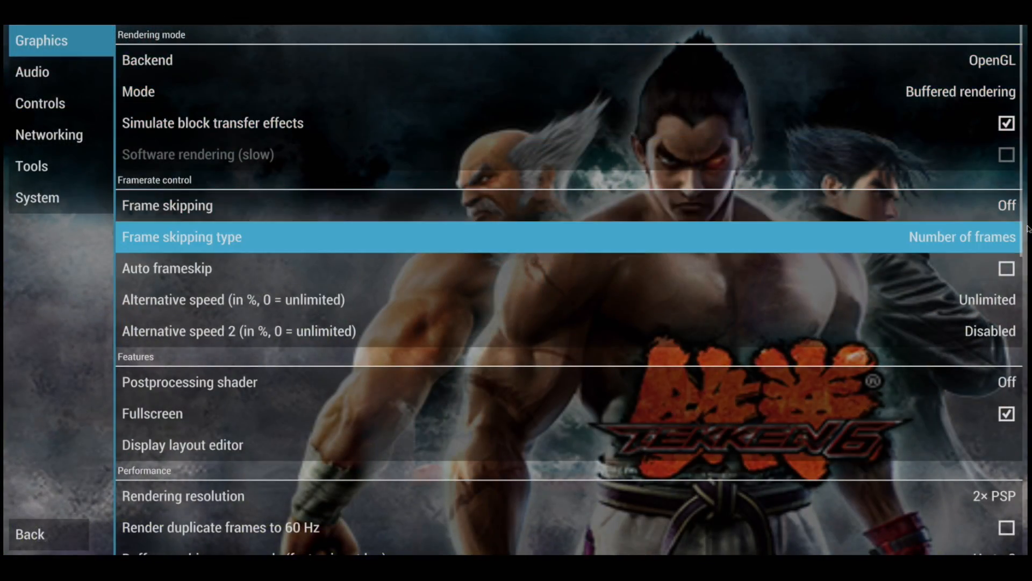
scroll(down, 3)
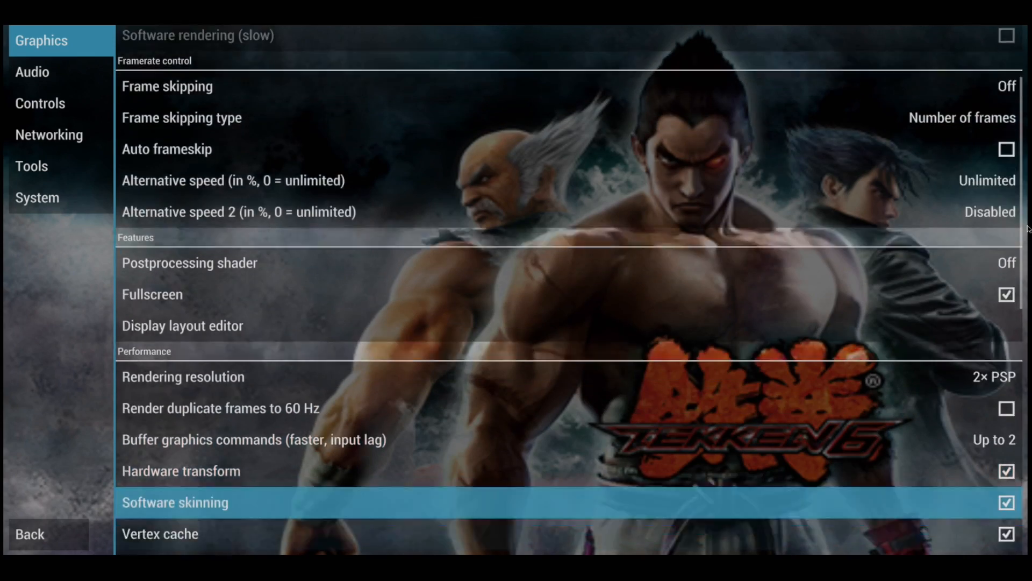
scroll(down, 3)
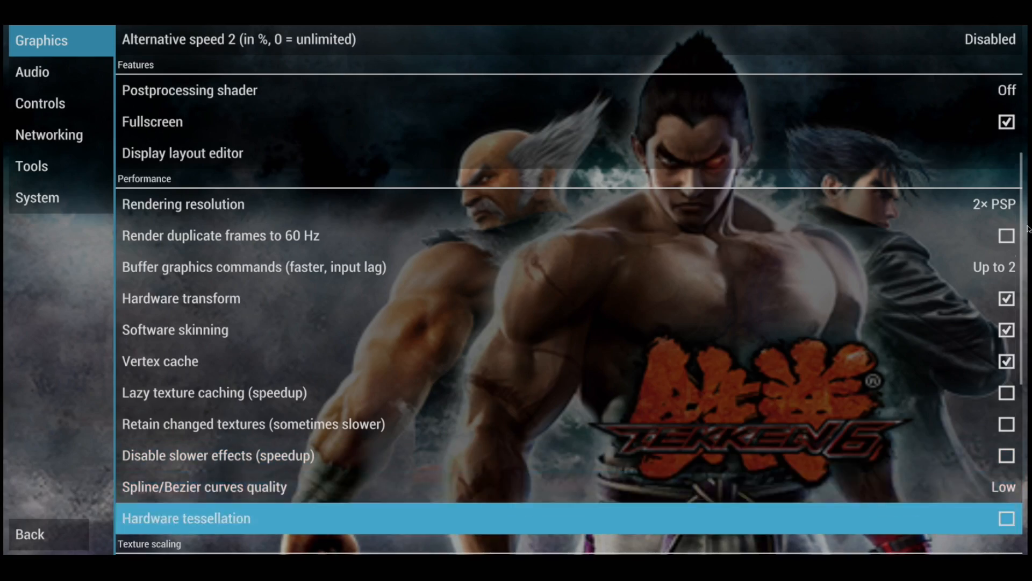
scroll(down, 3)
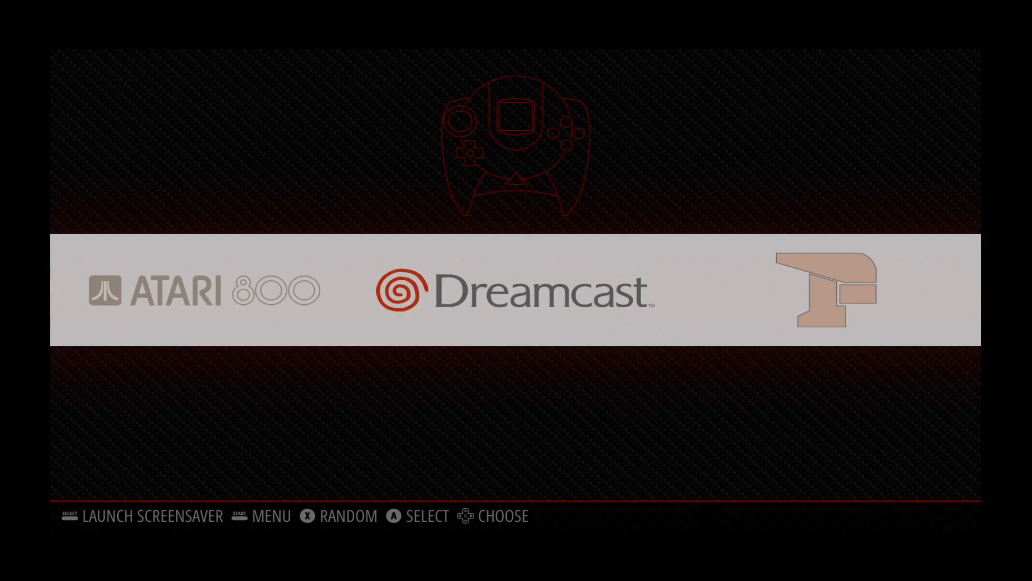
Step: Enter the Dreamcast list and launch Marvel vs. Capcom 2 in Redream
click(516, 300)
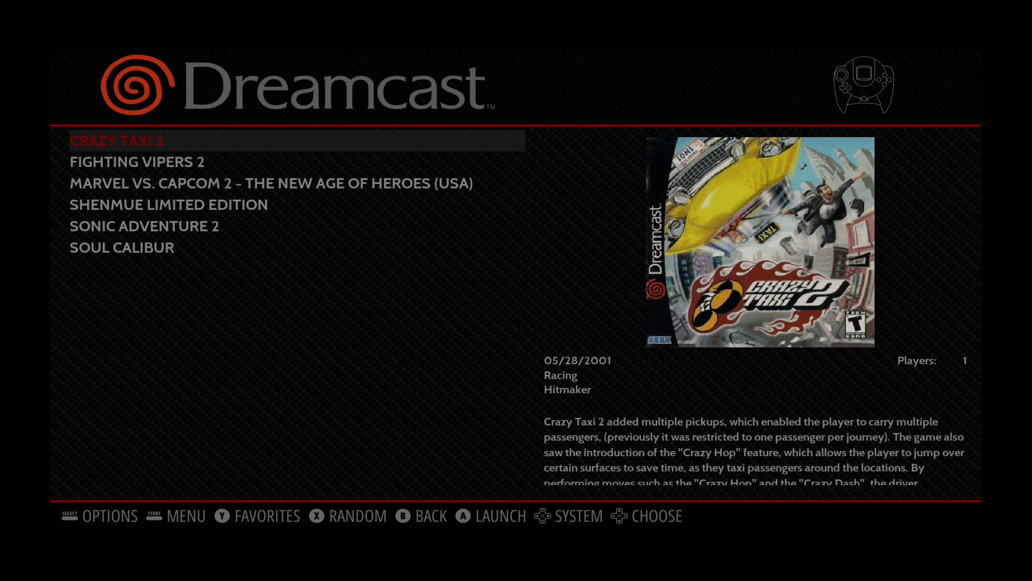
key(down)
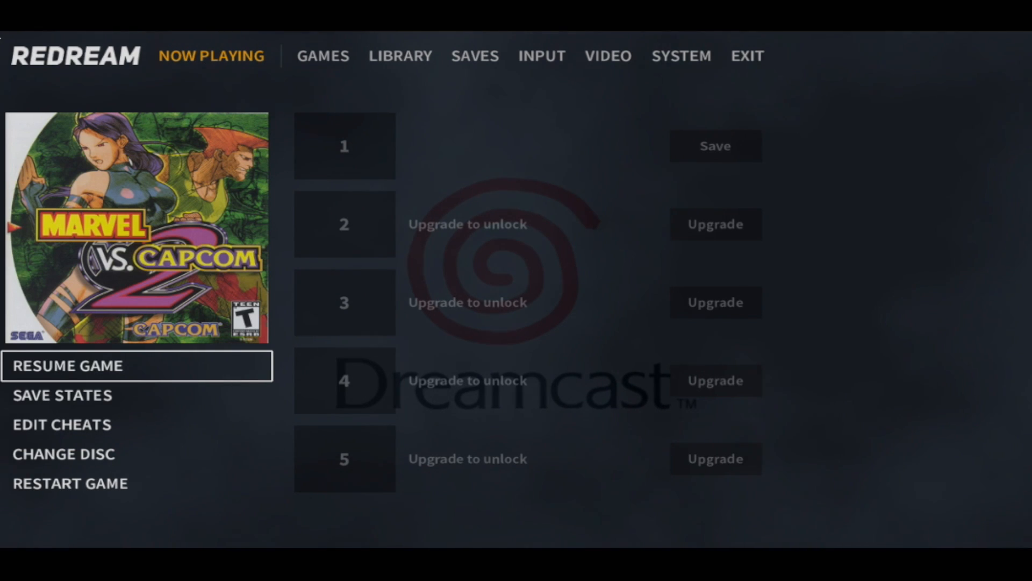
Step: View Redream's Video Options, then resume Marvel vs. Capcom 2 from Now Playing
click(607, 56)
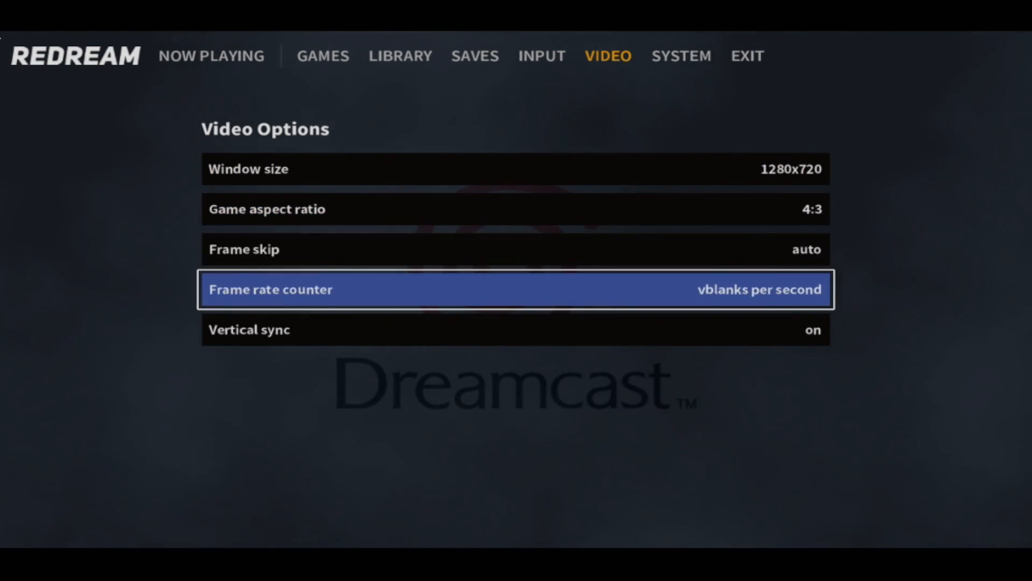
key(up)
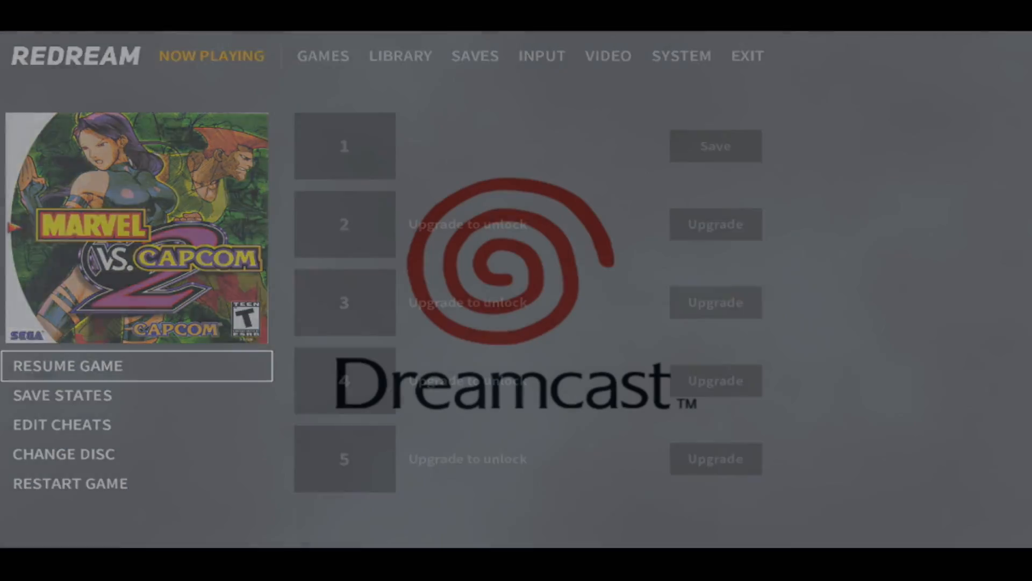
click(67, 366)
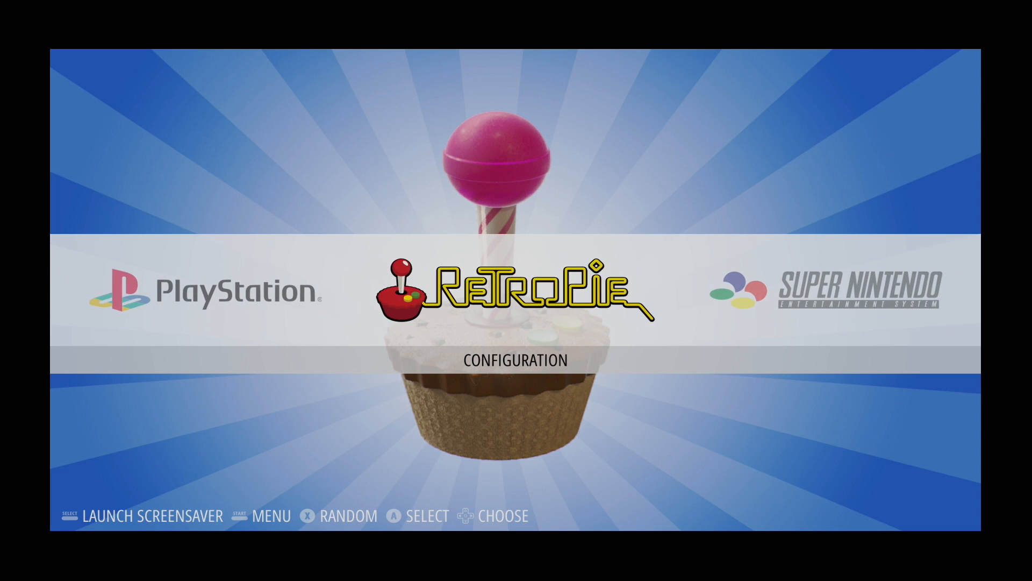
scroll(right, 3)
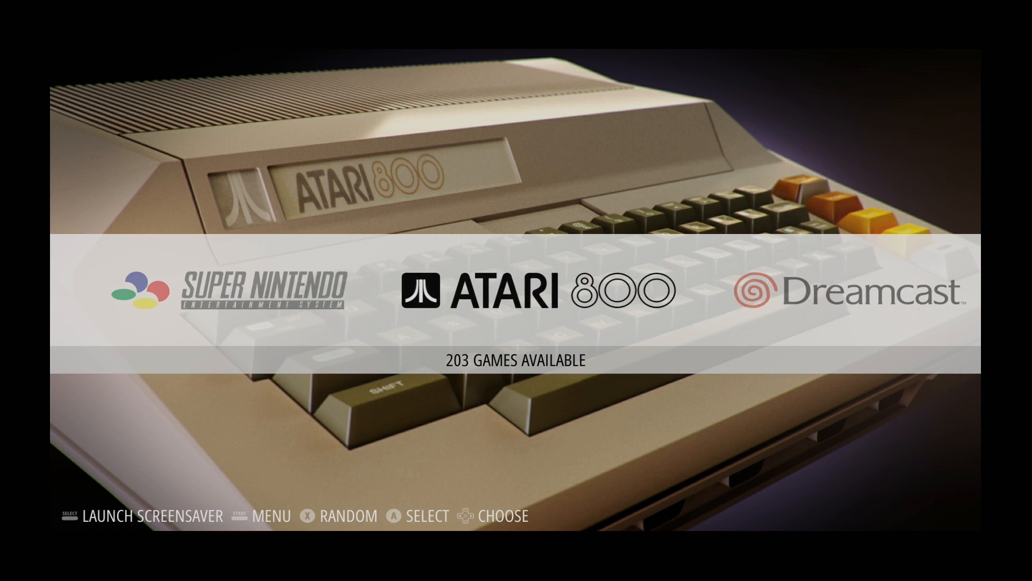
scroll(right, 3)
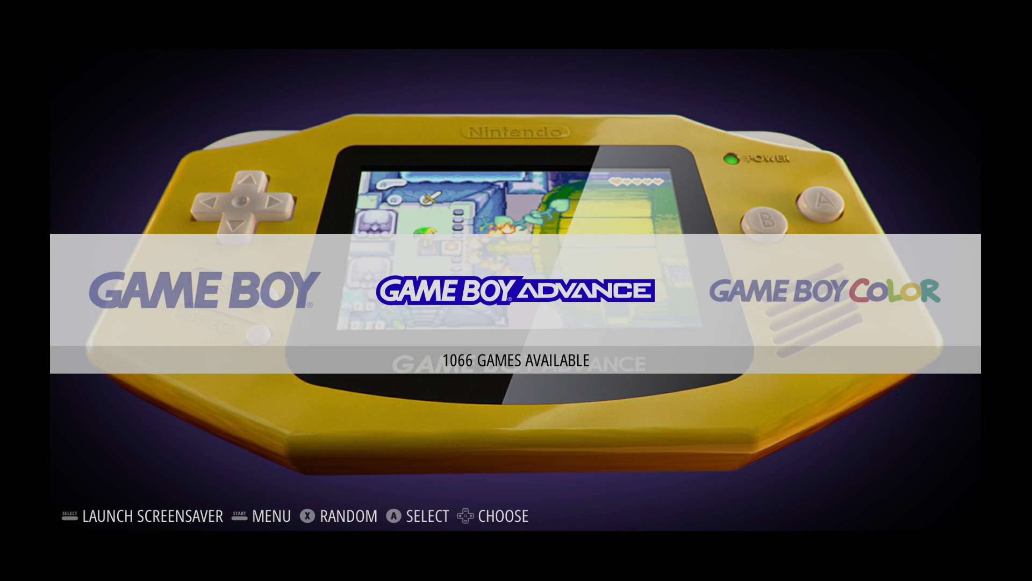
key(Right)
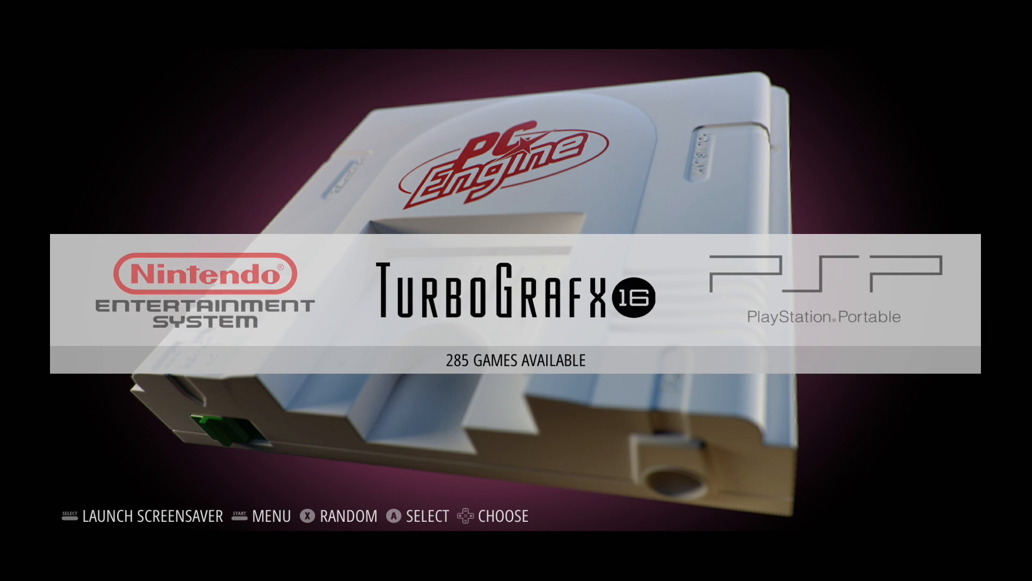
scroll(right, 3)
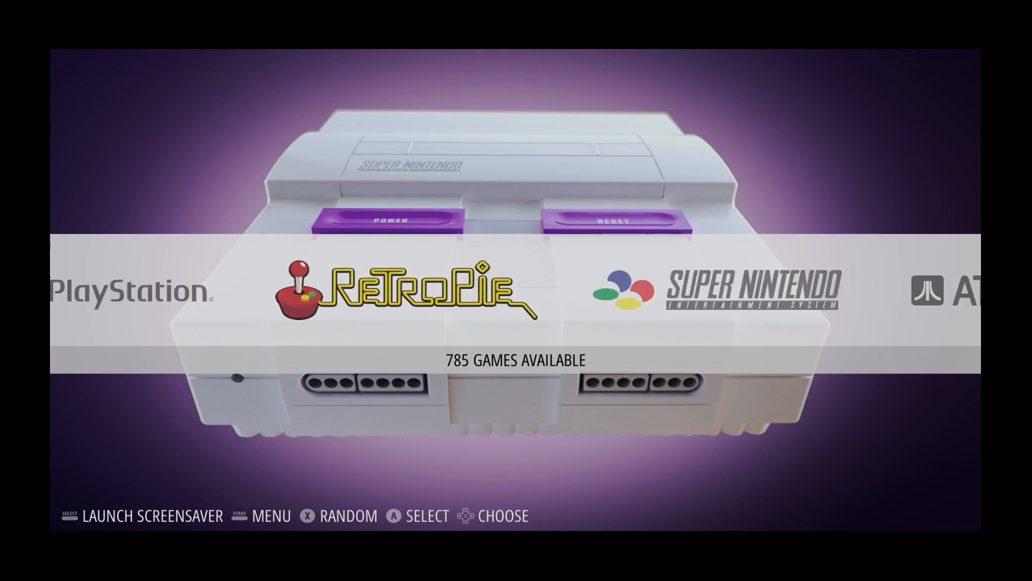
key(Right)
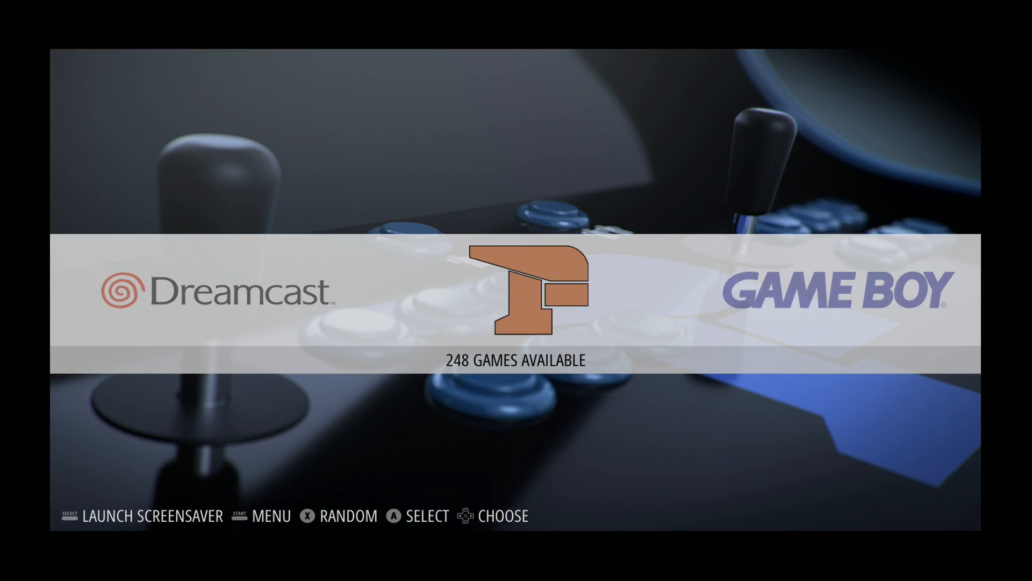
scroll(right, 3)
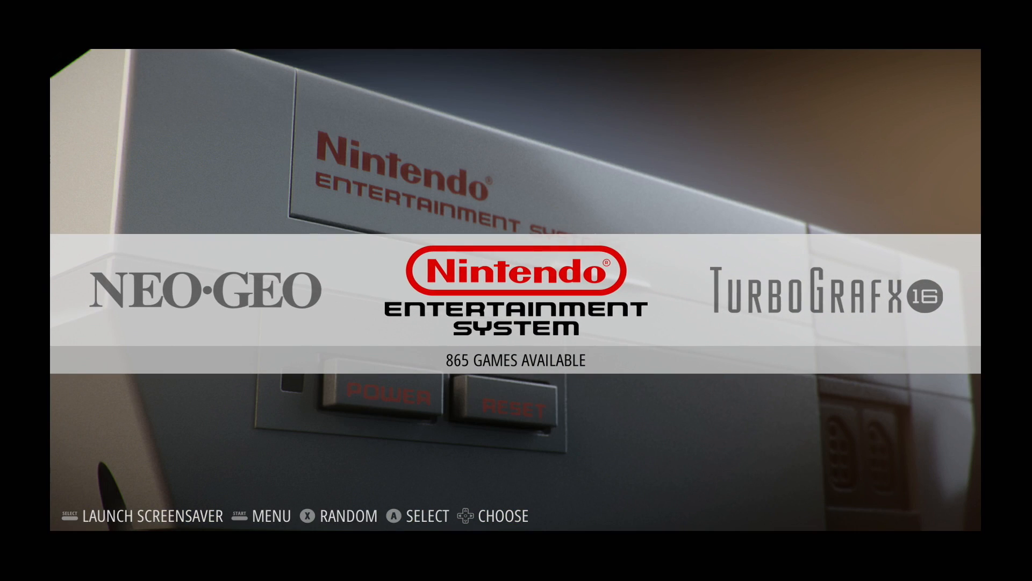
scroll(right, 3)
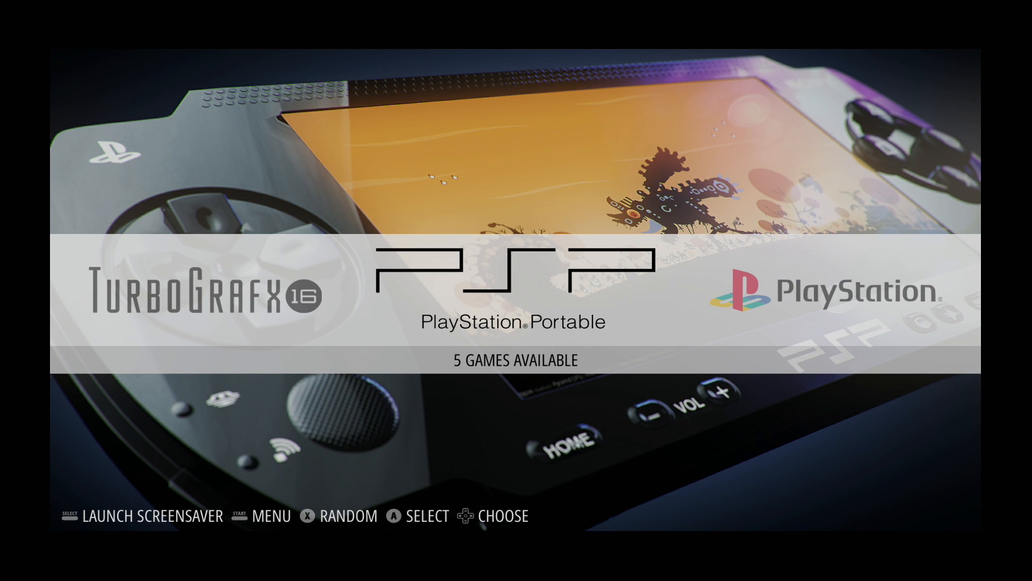
scroll(right, 3)
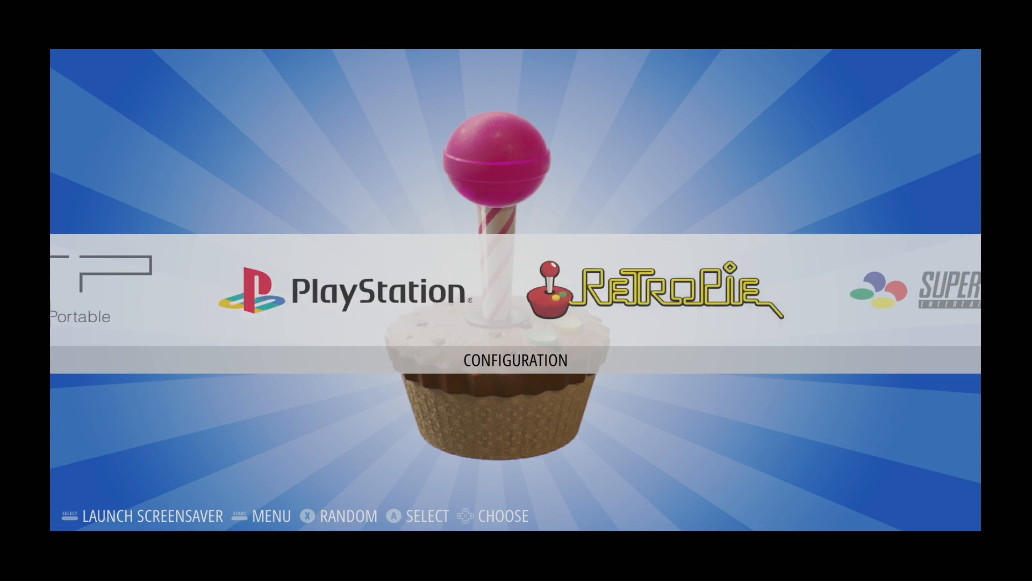